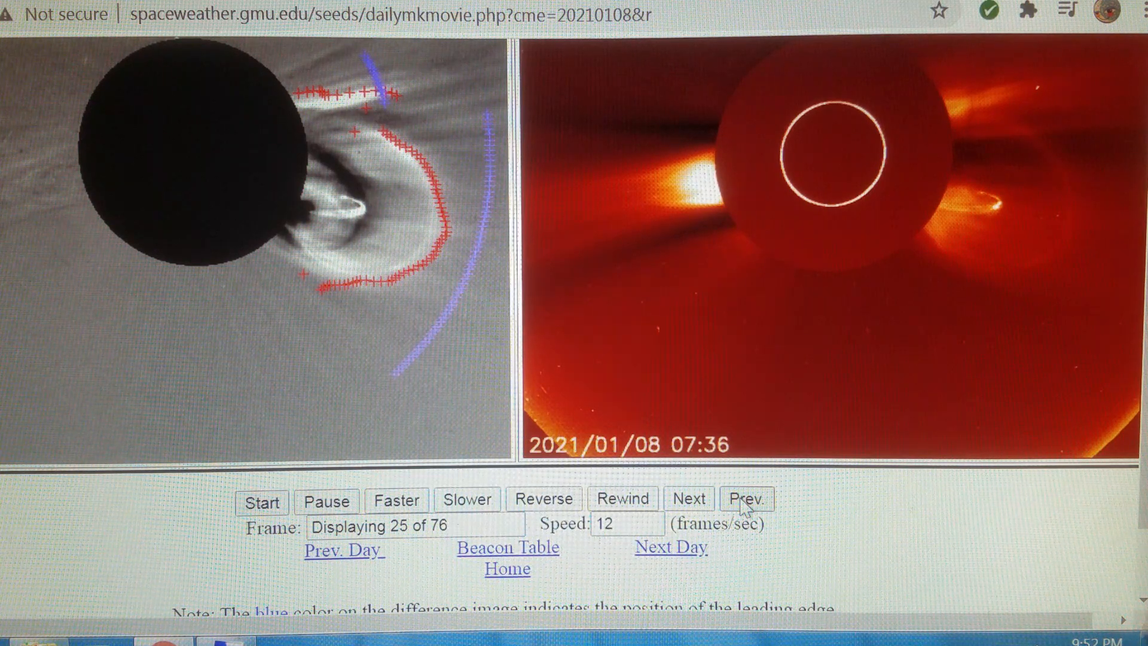
# - Advance the 2021-01-08 CME difference movie from frame 25 through frame 29 one frame at a time
pyautogui.click(688, 500)
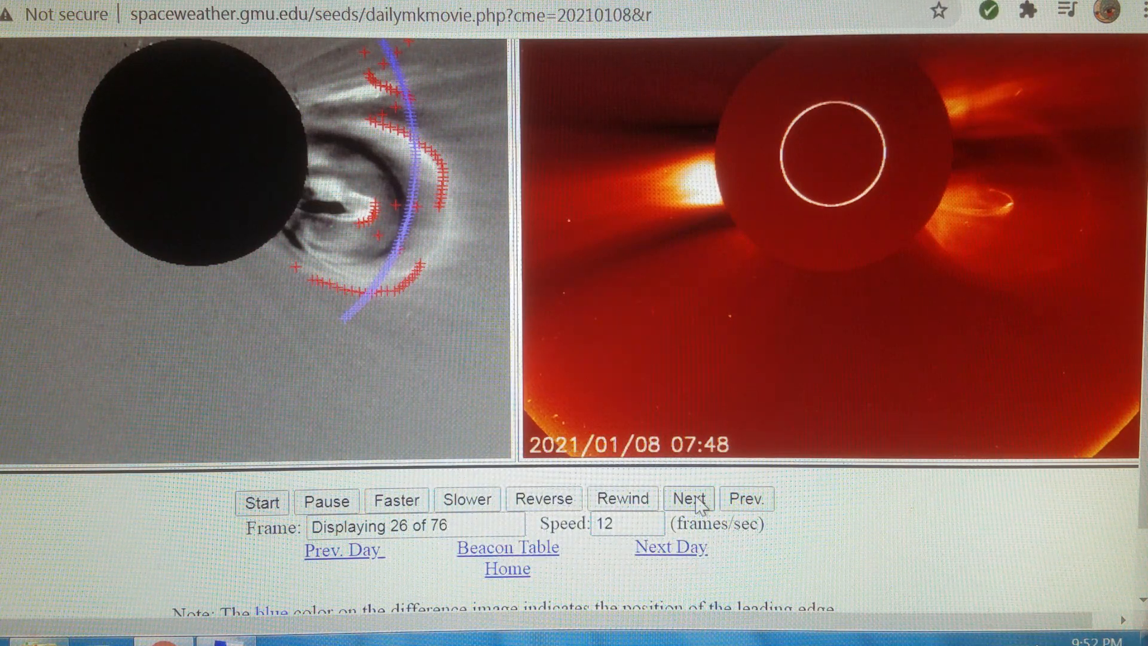
pyautogui.click(686, 500)
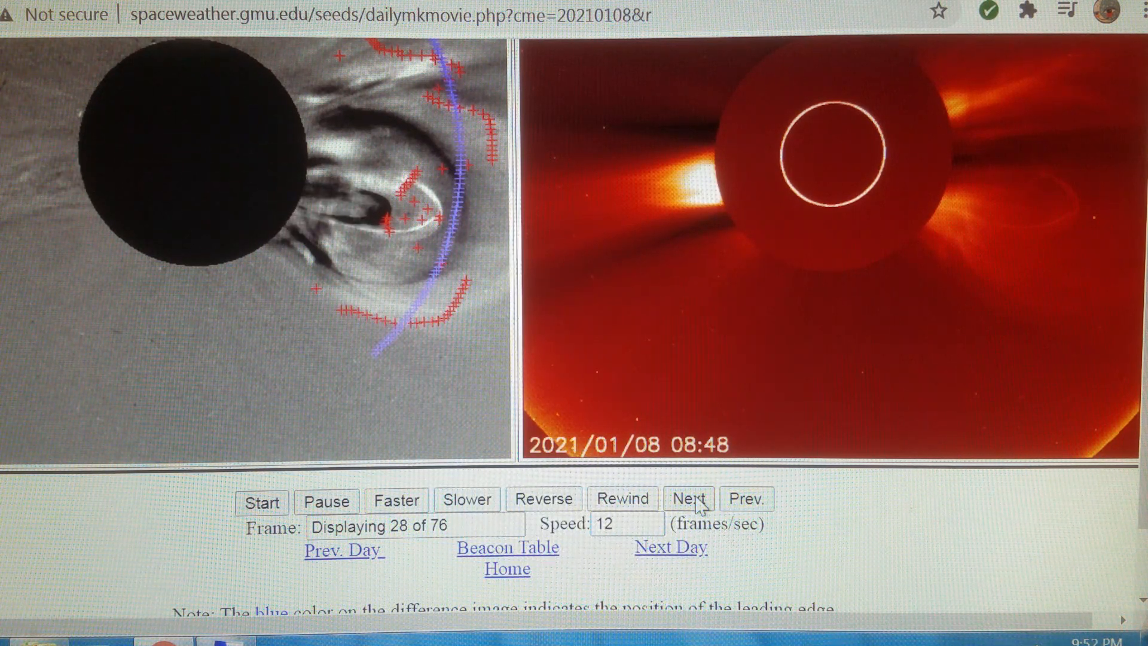
pyautogui.click(686, 501)
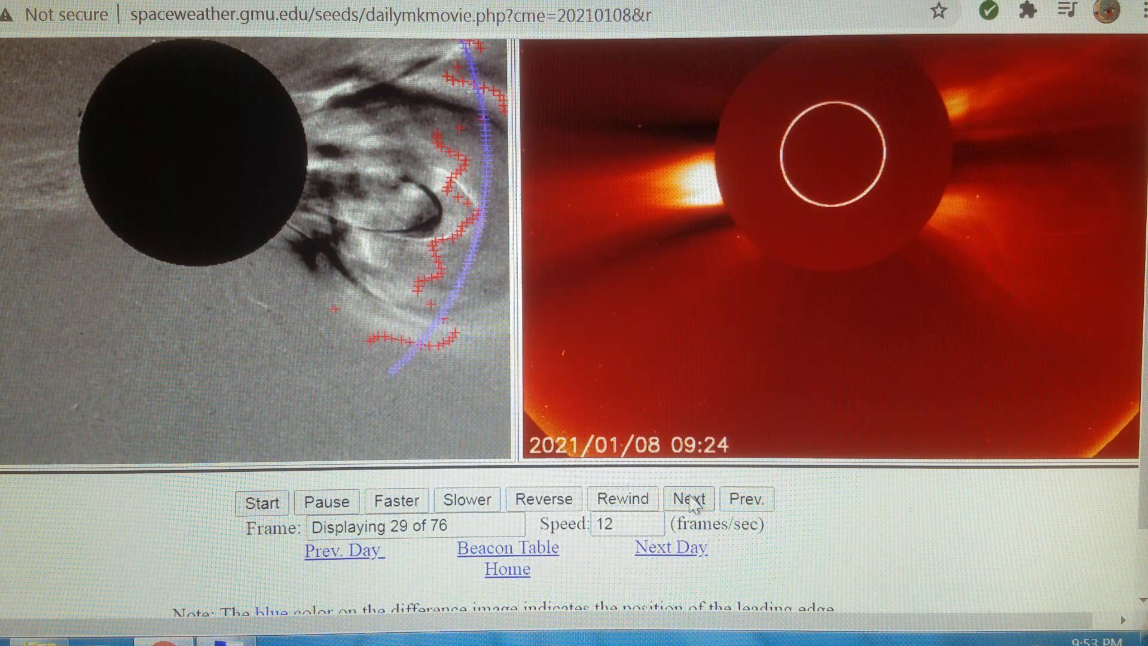
pyautogui.click(688, 501)
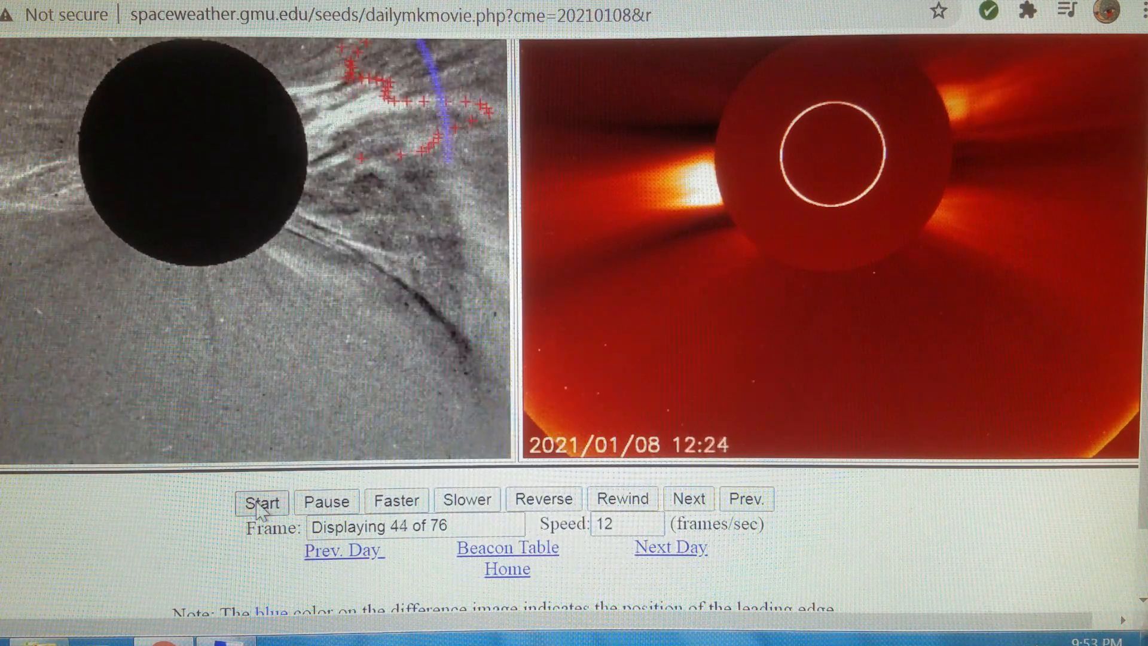
# - Restart playback so the full 76-frame movie loops continuously at 12 frames per second
pyautogui.click(261, 501)
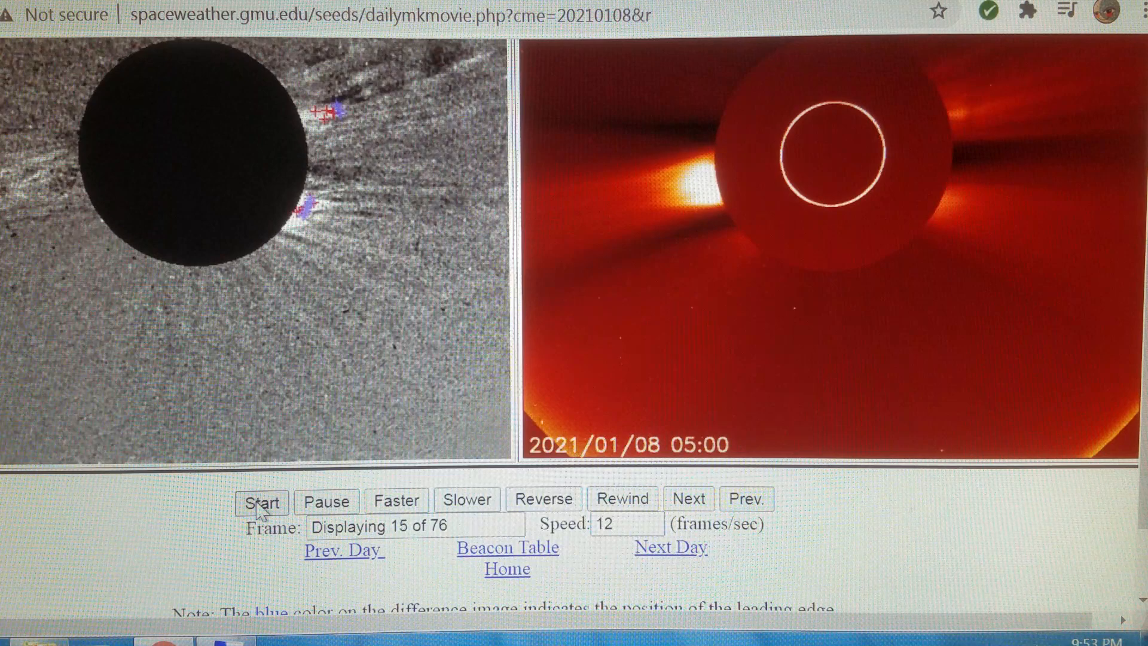
pyautogui.click(261, 502)
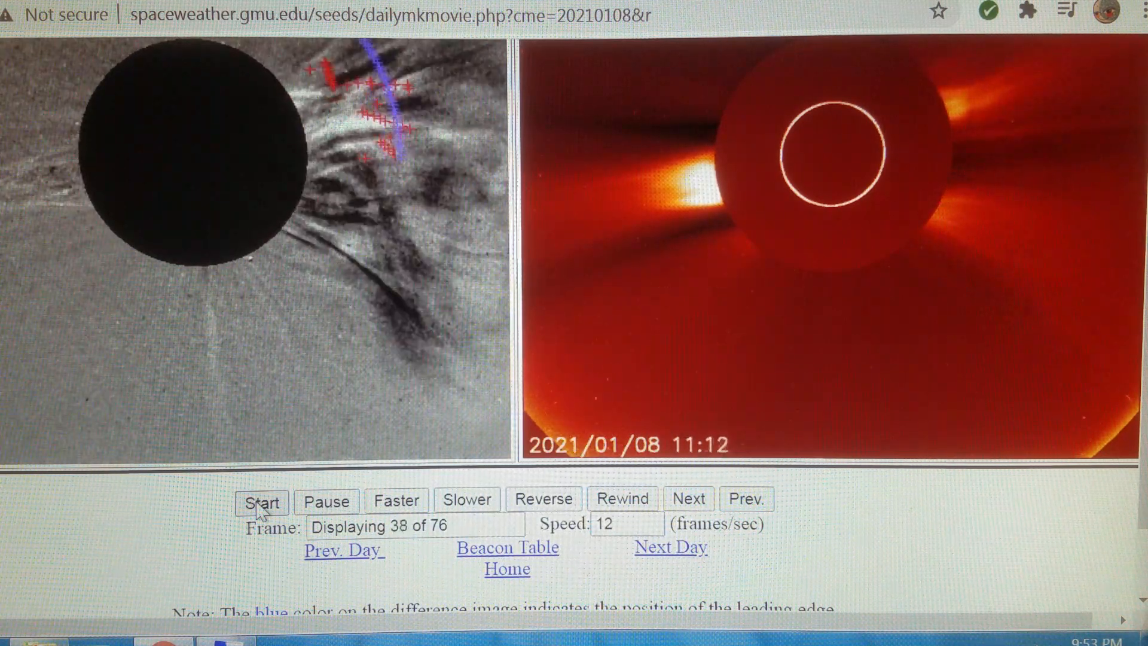
pyautogui.click(261, 504)
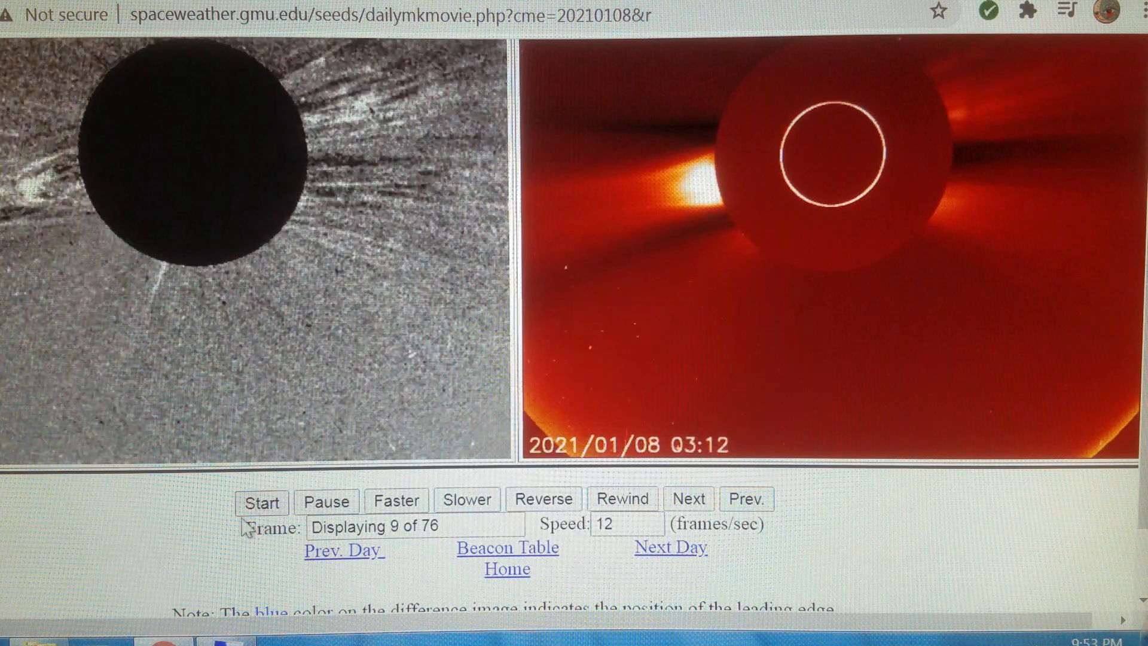
pyautogui.click(262, 503)
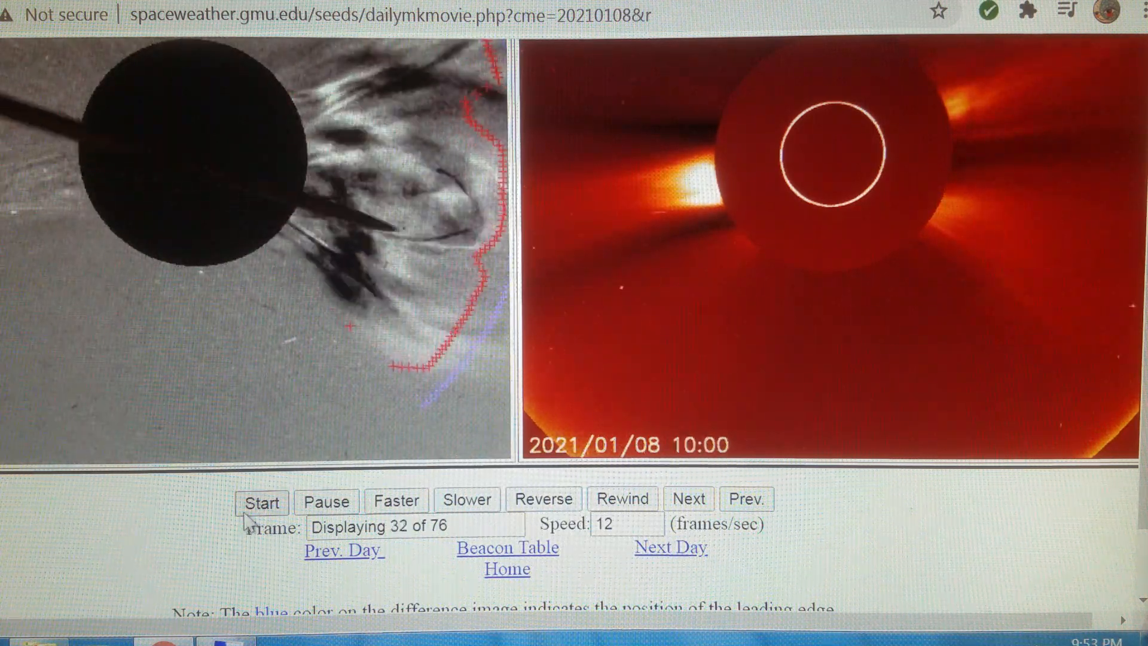